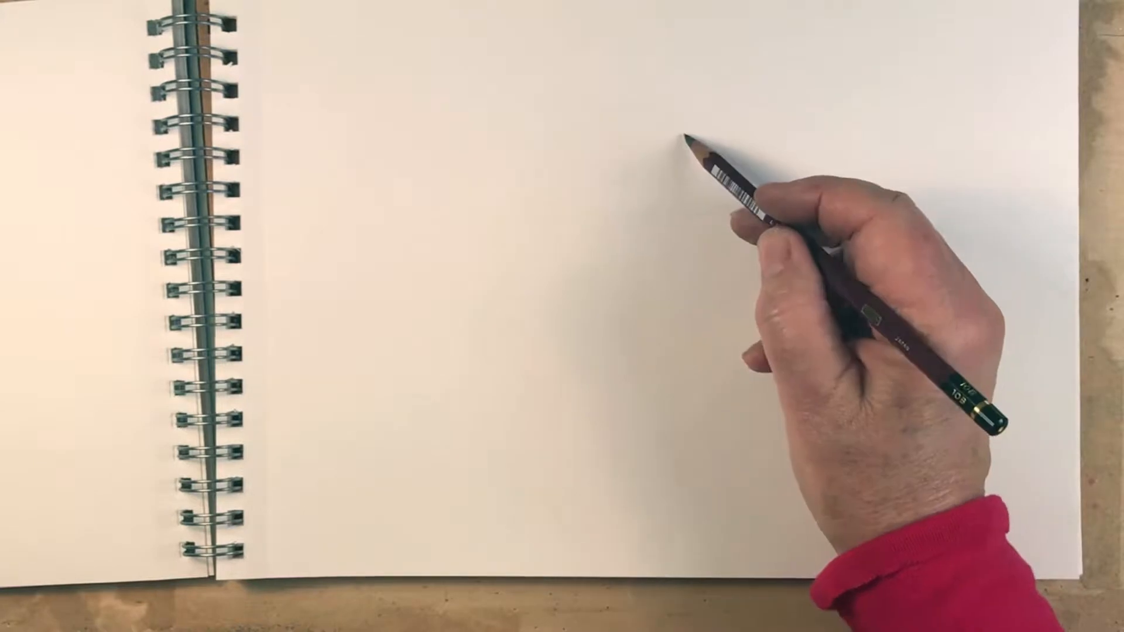
pyautogui.moveTo(689, 143); pyautogui.dragTo(659, 172)
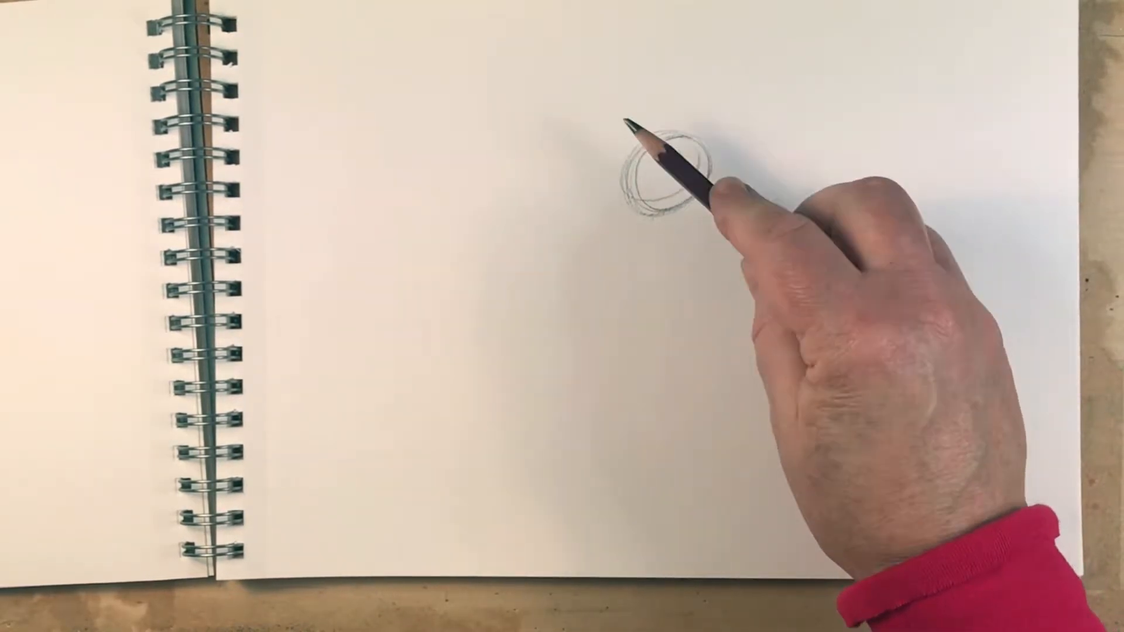
pyautogui.moveTo(645, 144); pyautogui.dragTo(523, 215)
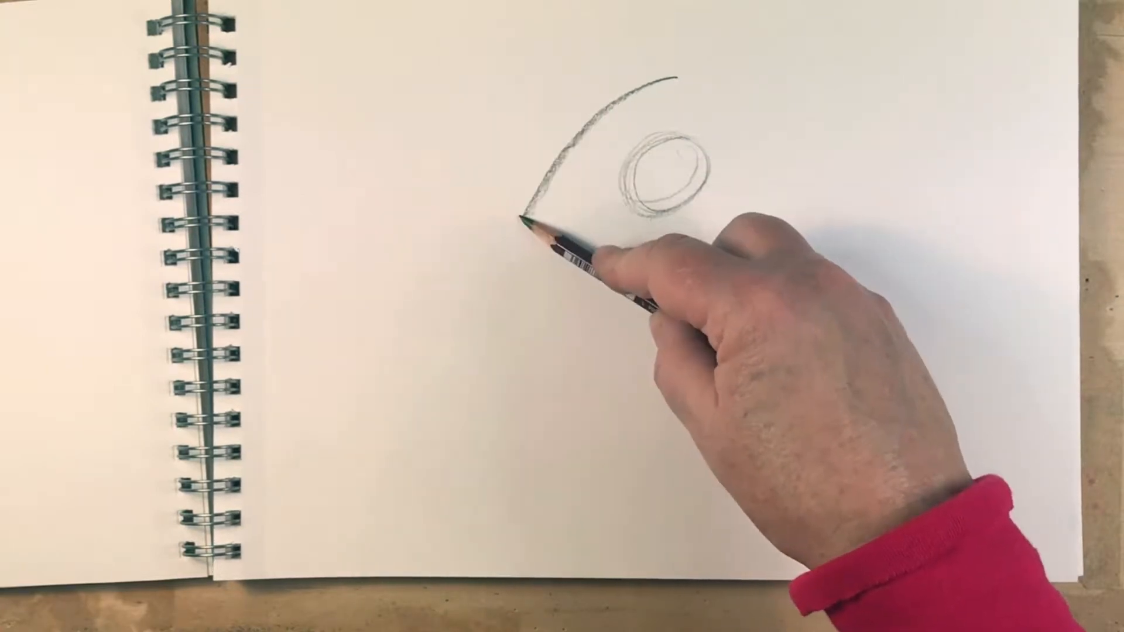